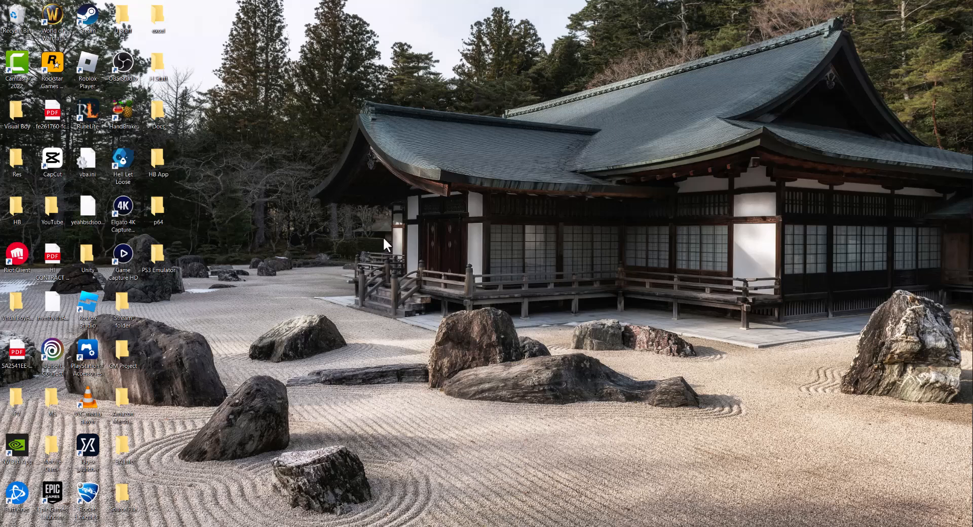
mouse_move(383, 245)
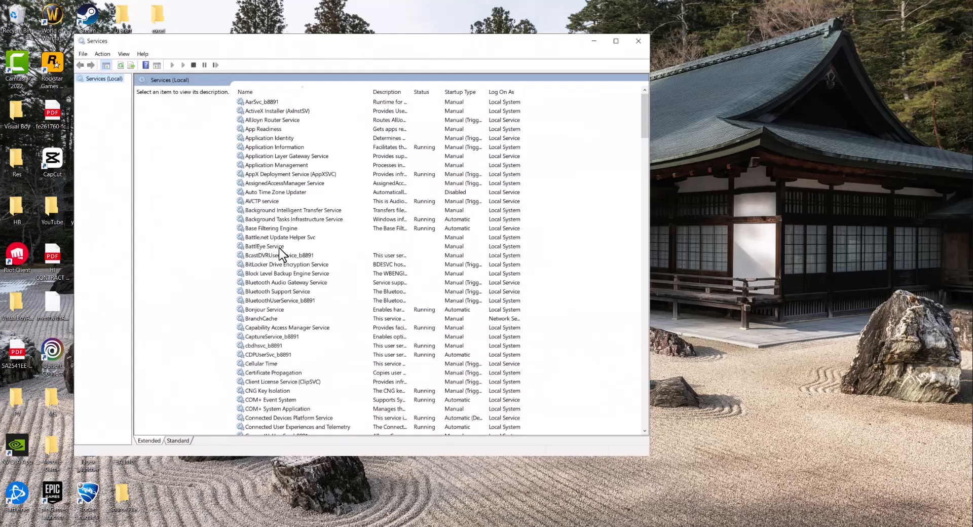
Select the BattlEye Service and bring up its context menu of actions.
left_click(265, 246)
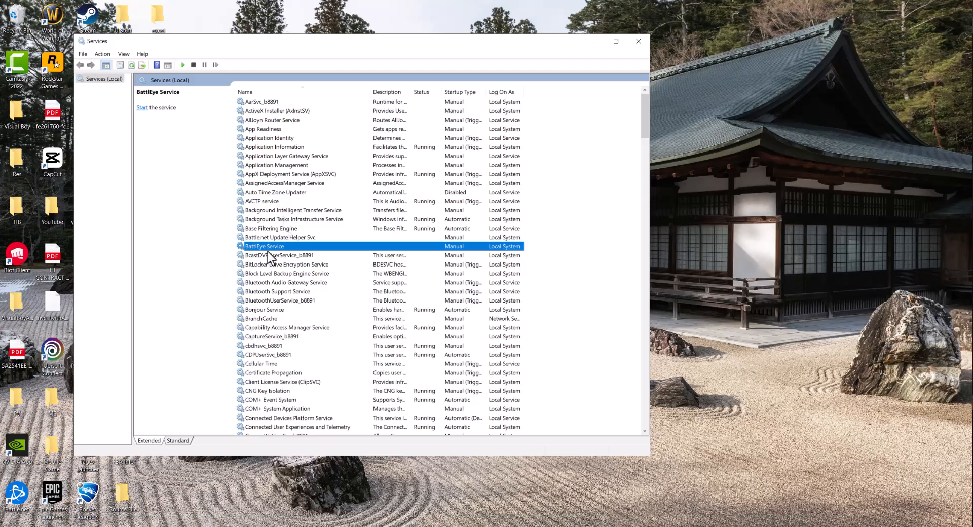
right_click(265, 247)
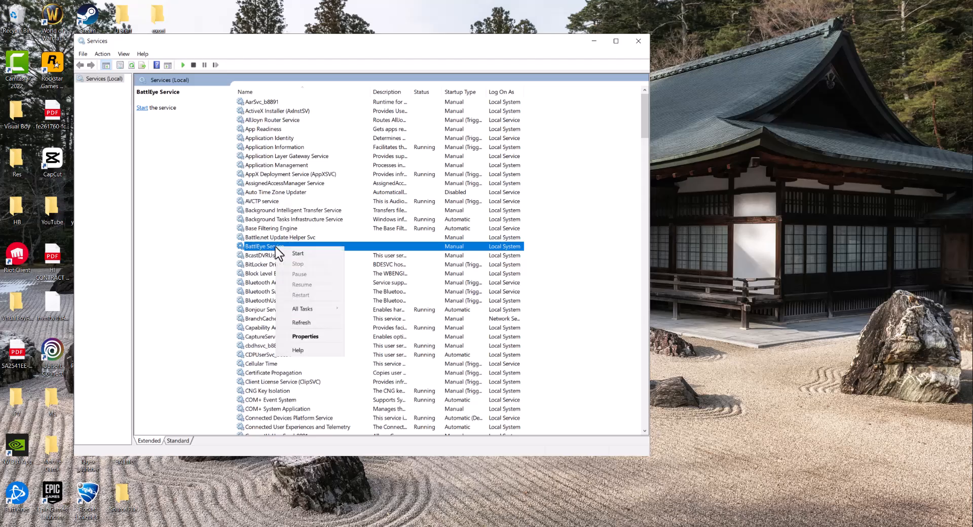
In the BattlEye Service properties, set the Startup type to Automatic.
left_click(305, 336)
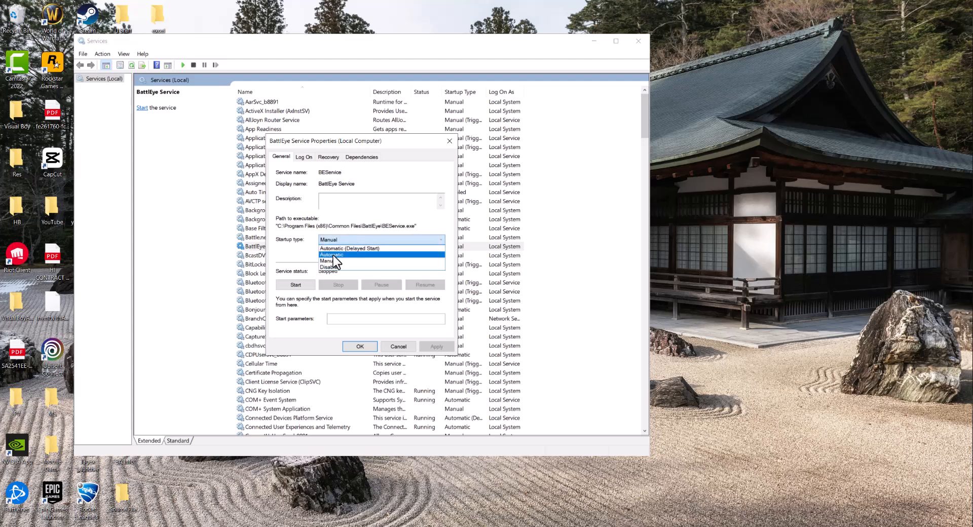
left_click(332, 254)
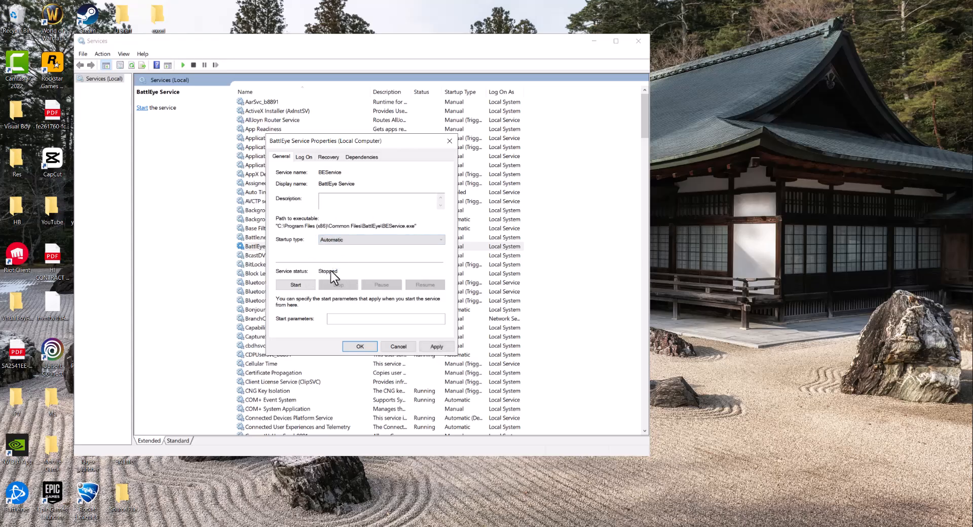
Start the BattlEye Service and let Service Control finish so it shows Running.
left_click(296, 285)
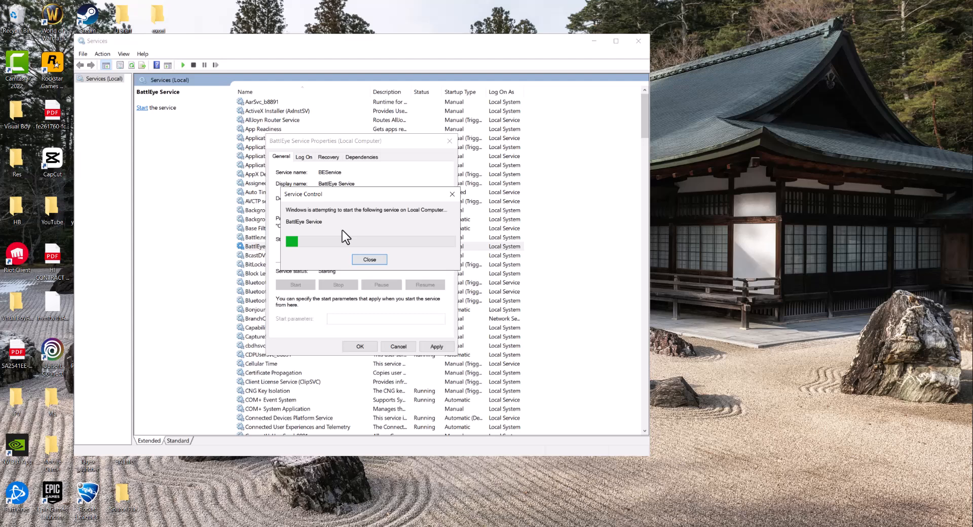
mouse_move(428, 243)
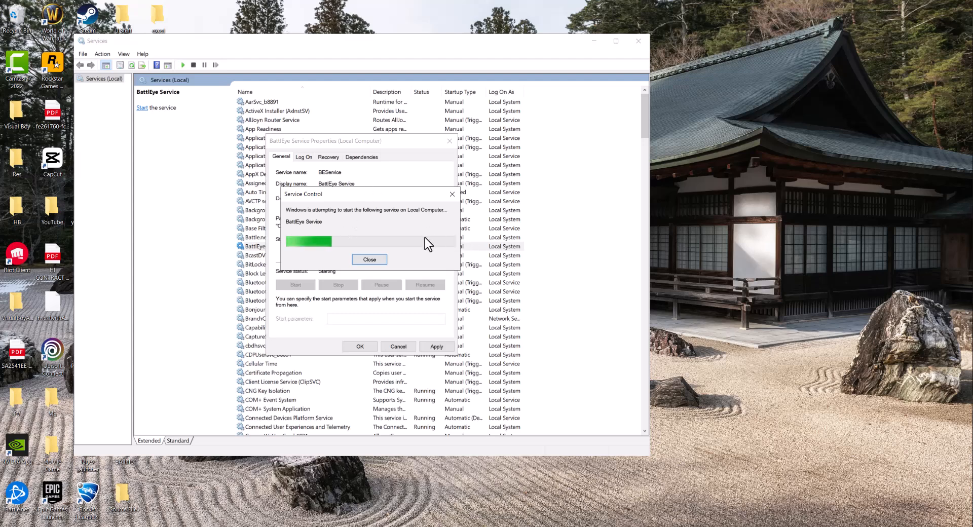
left_click(369, 259)
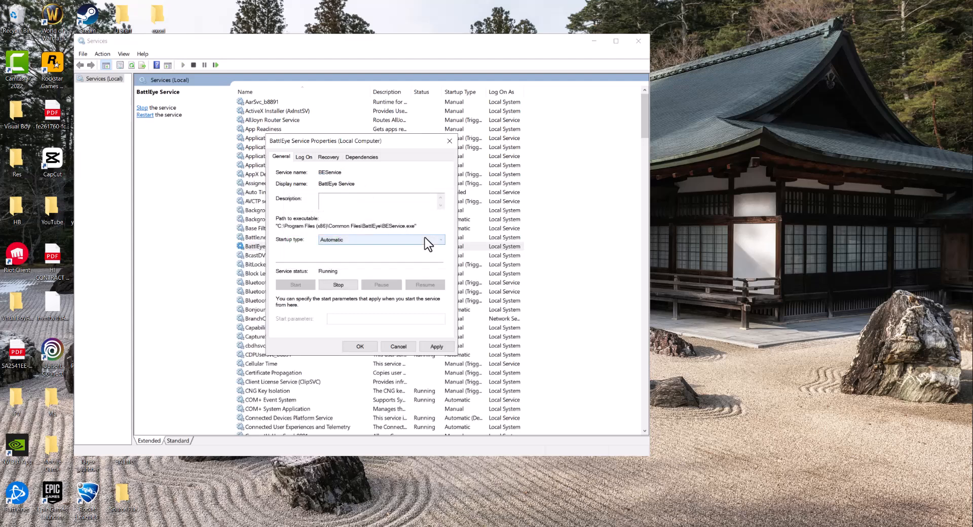
mouse_move(412, 352)
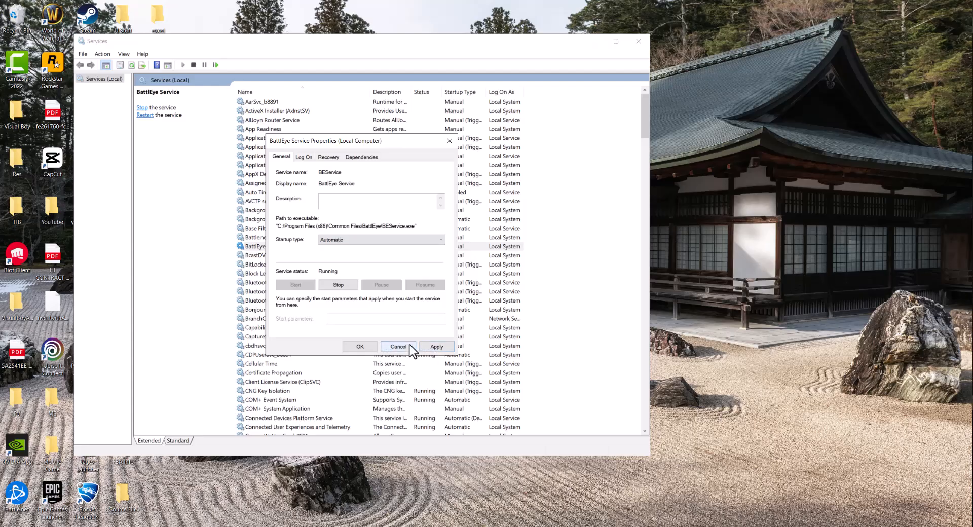